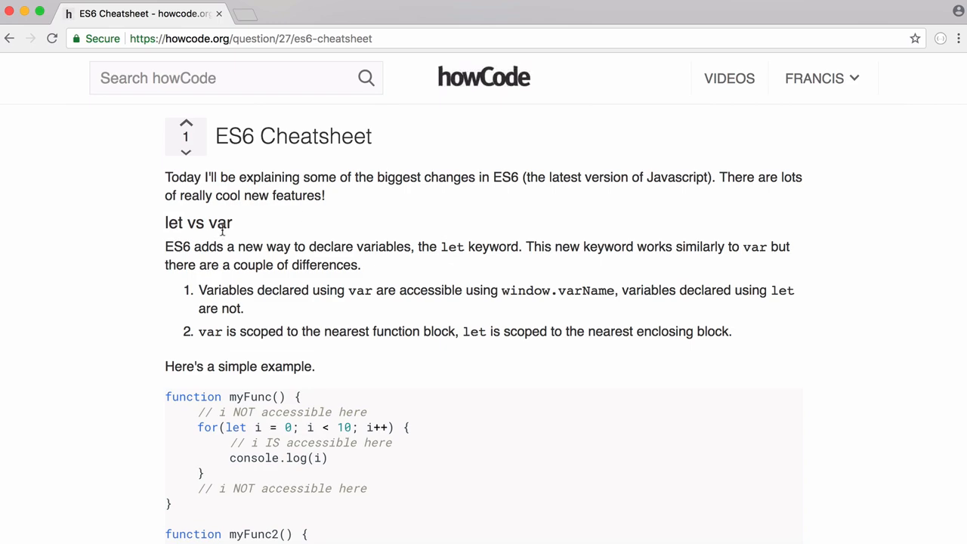
mouse_move(287, 221)
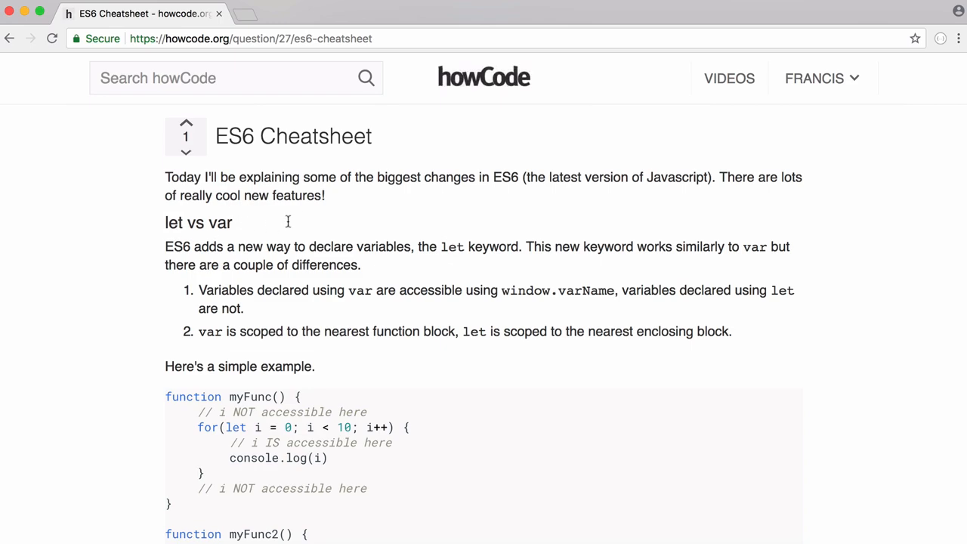
mouse_move(383, 210)
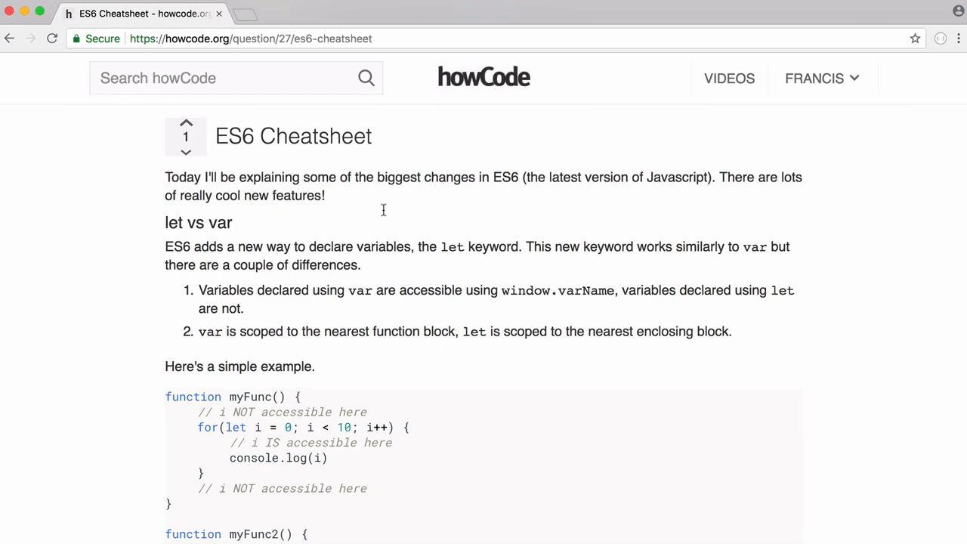
mouse_move(213, 290)
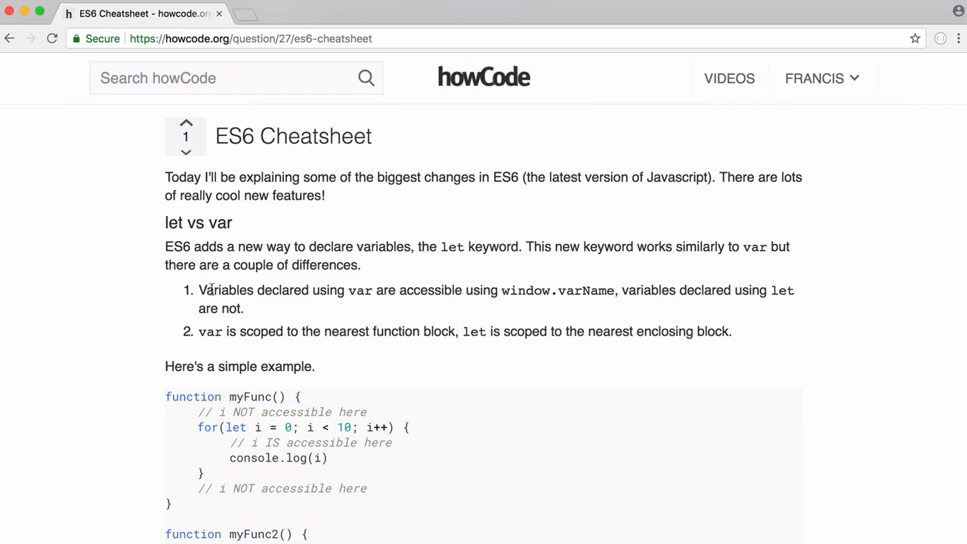
mouse_move(358, 273)
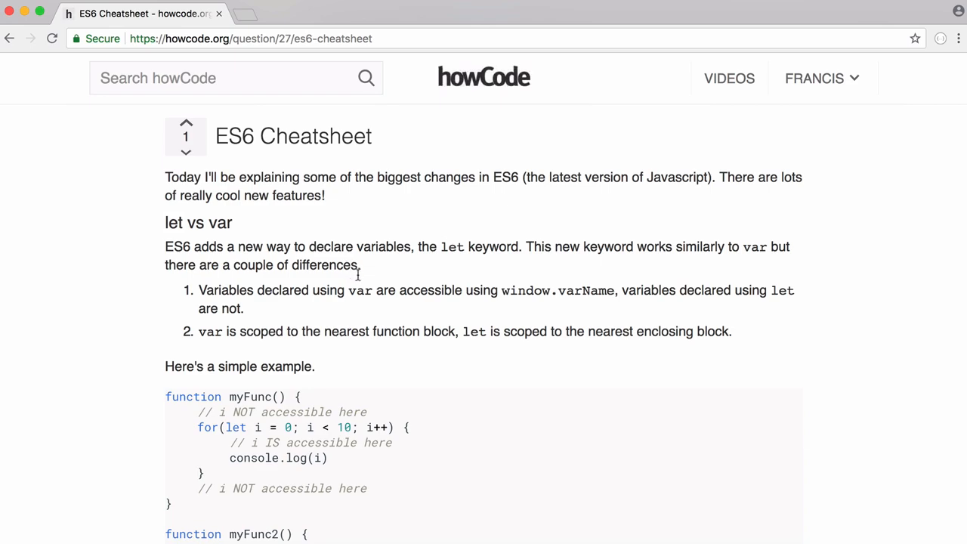
mouse_move(515, 292)
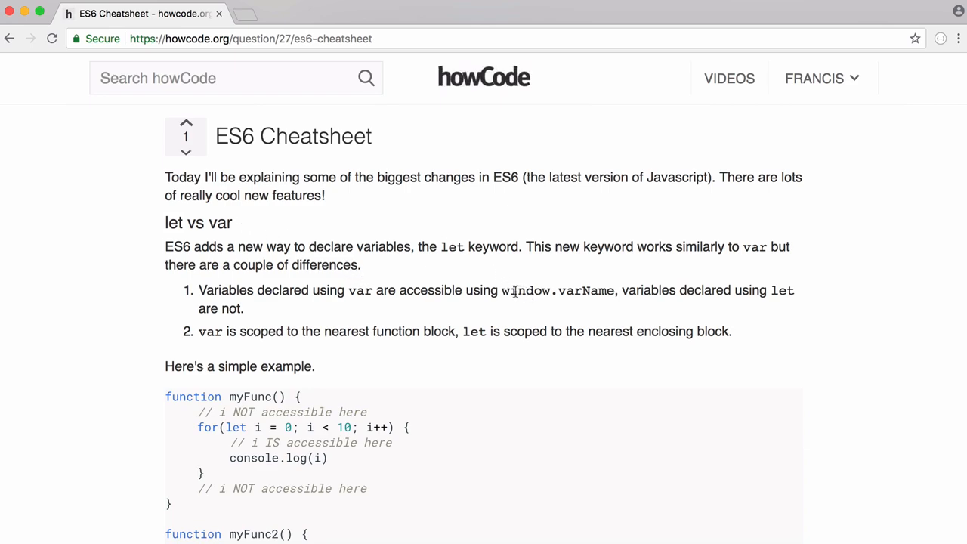
- Contrast window.myVariable returning "Francis" with let secondVariable = "Conor" giving undefined on window
double_click(558, 290)
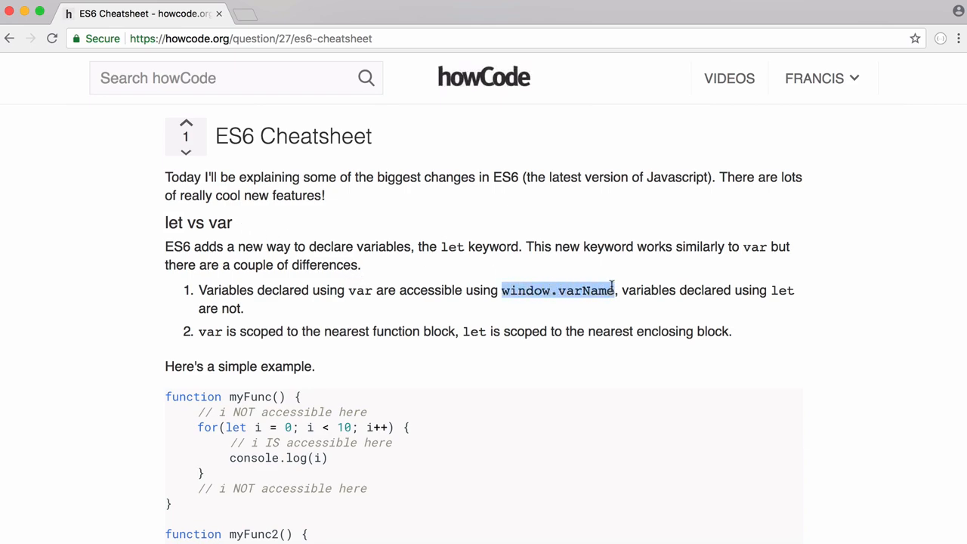
mouse_move(637, 271)
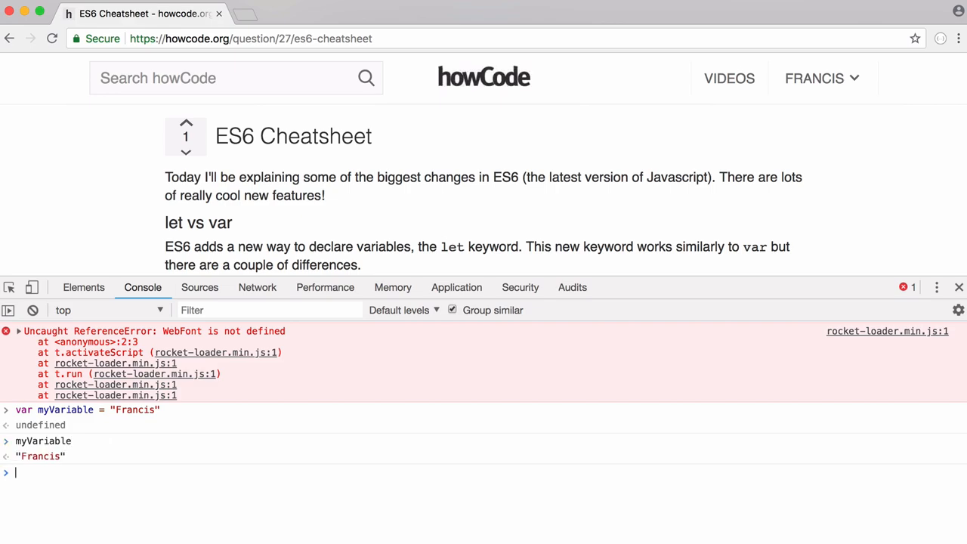
type("window.myVariable")
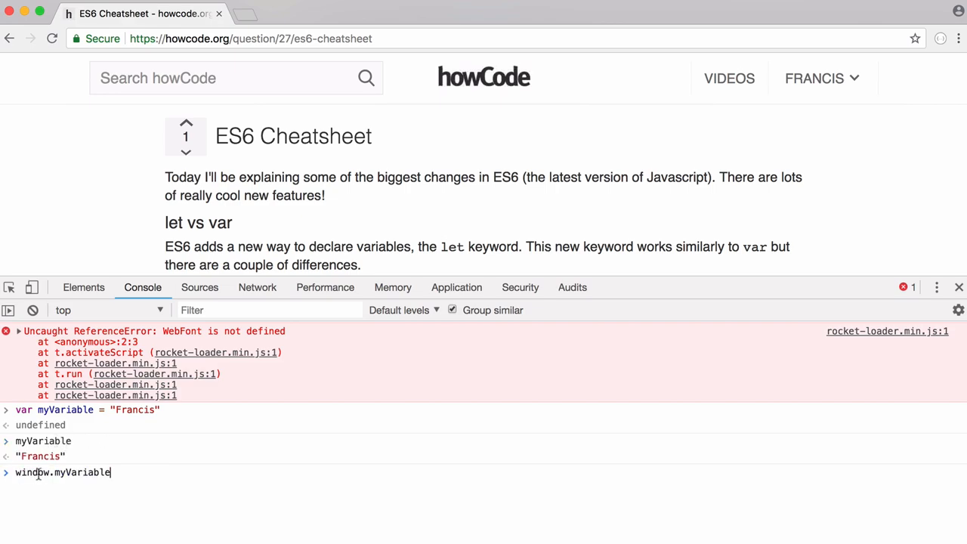
mouse_move(115, 484)
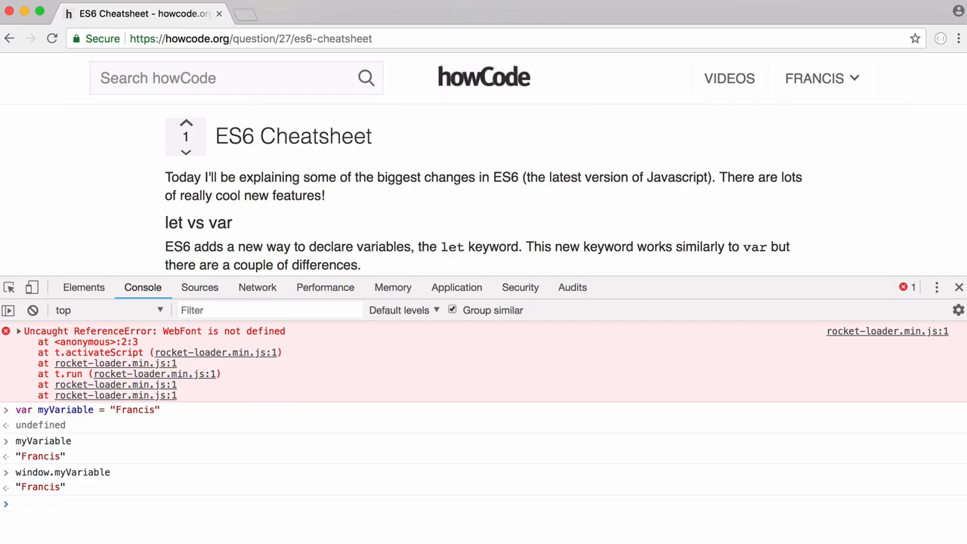
type("let secondVariable = \"Conor\"")
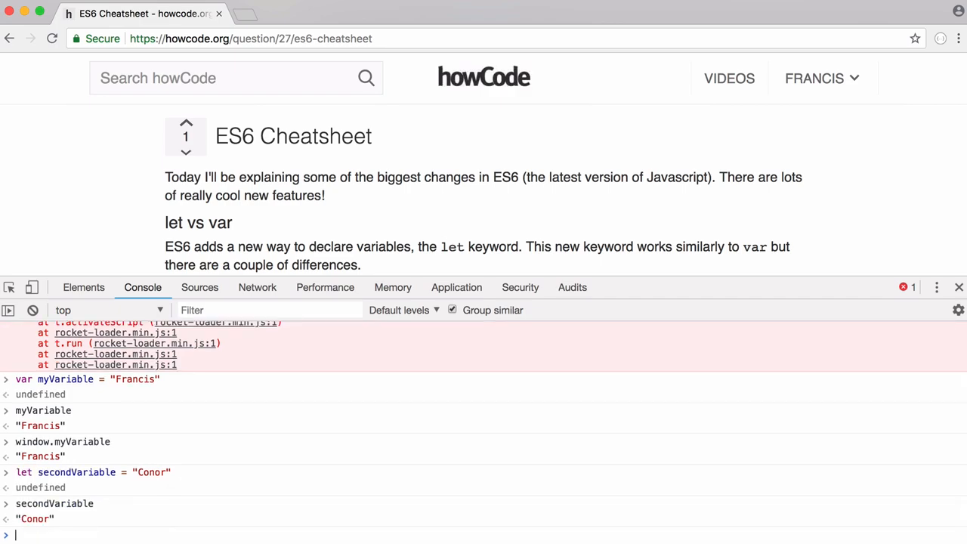
type("window.secondVariable")
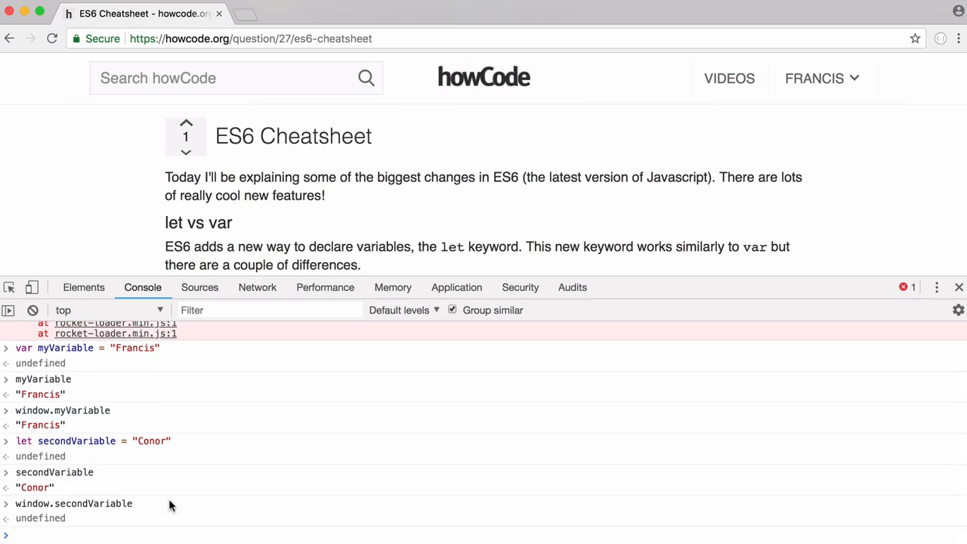
left_click(958, 287)
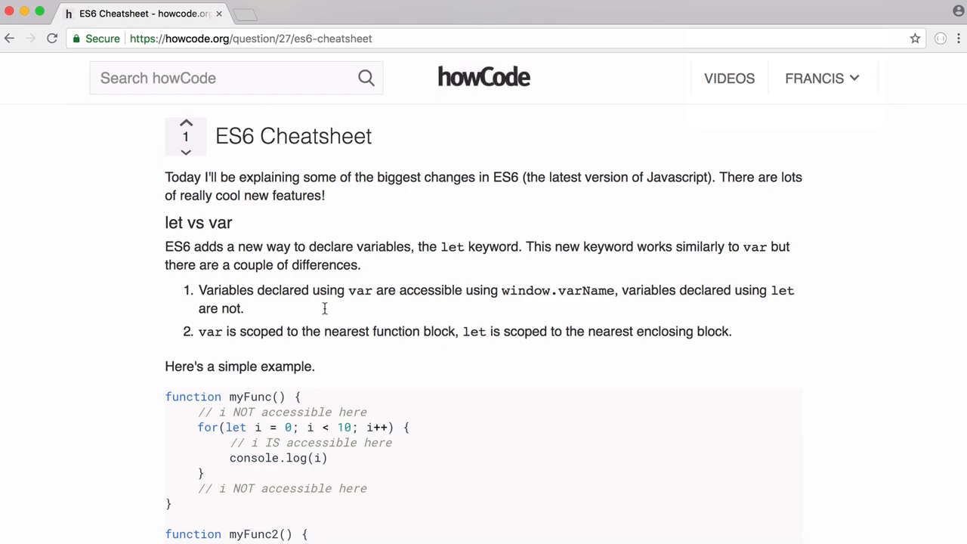
mouse_move(204, 331)
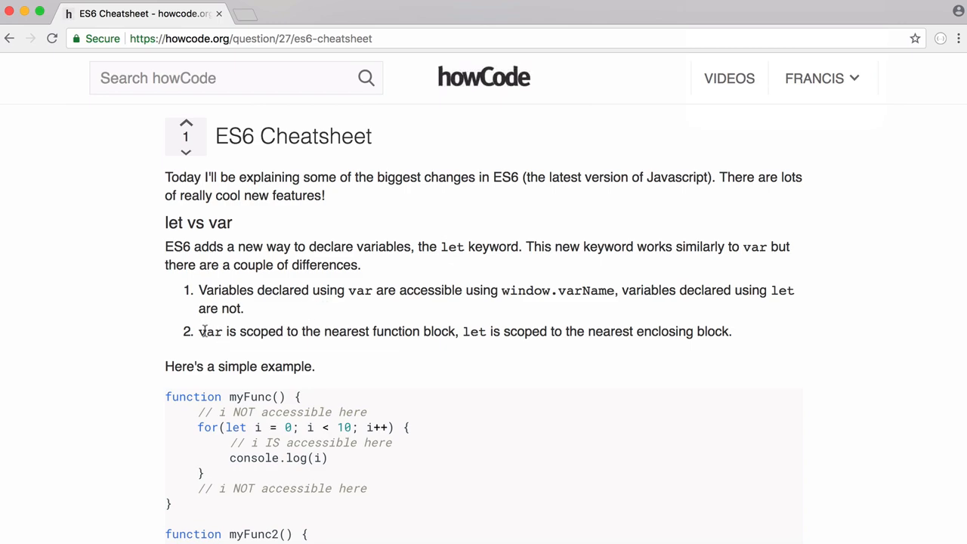
left_click_drag(199, 331, 426, 331)
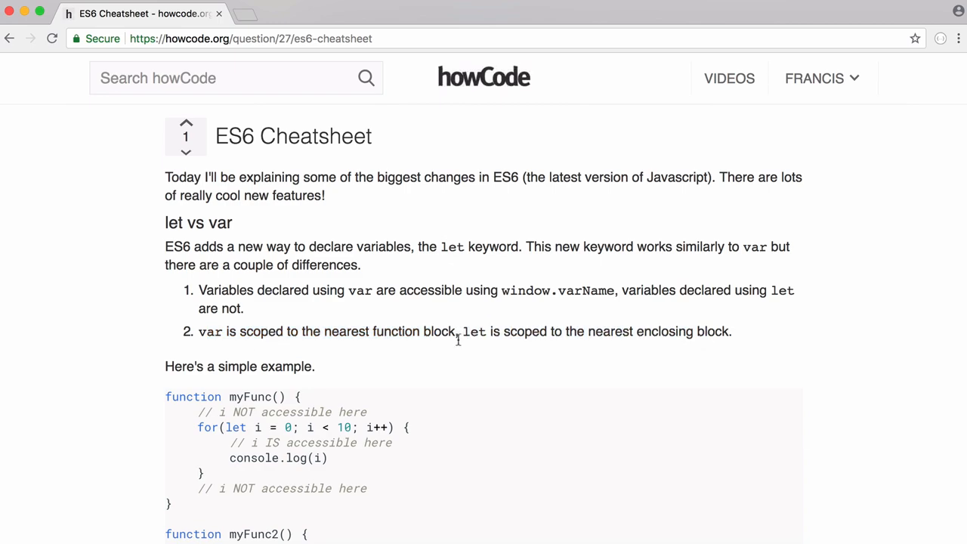
- Scroll to the examples and highlight var, loop variable i, and the first comment in myFunc2
scroll("down", 3)
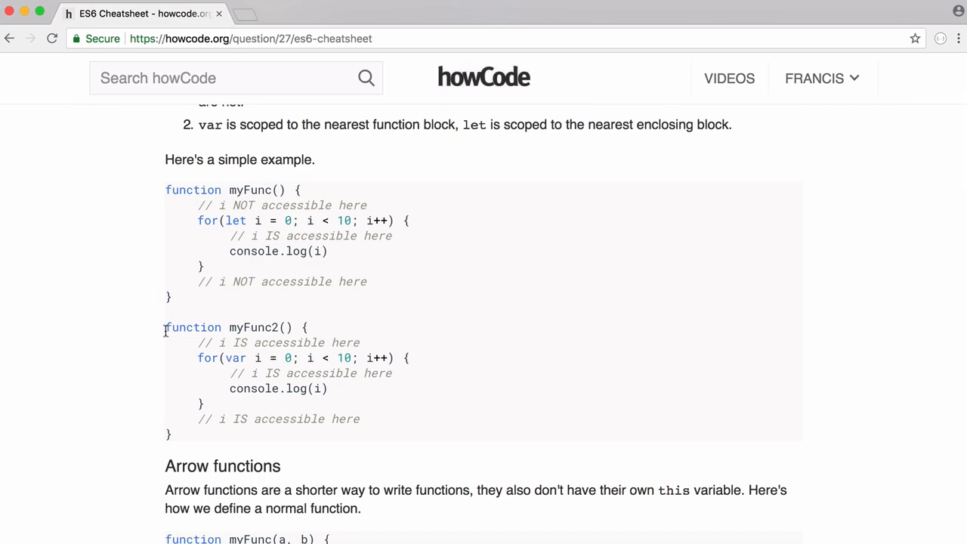
mouse_move(279, 373)
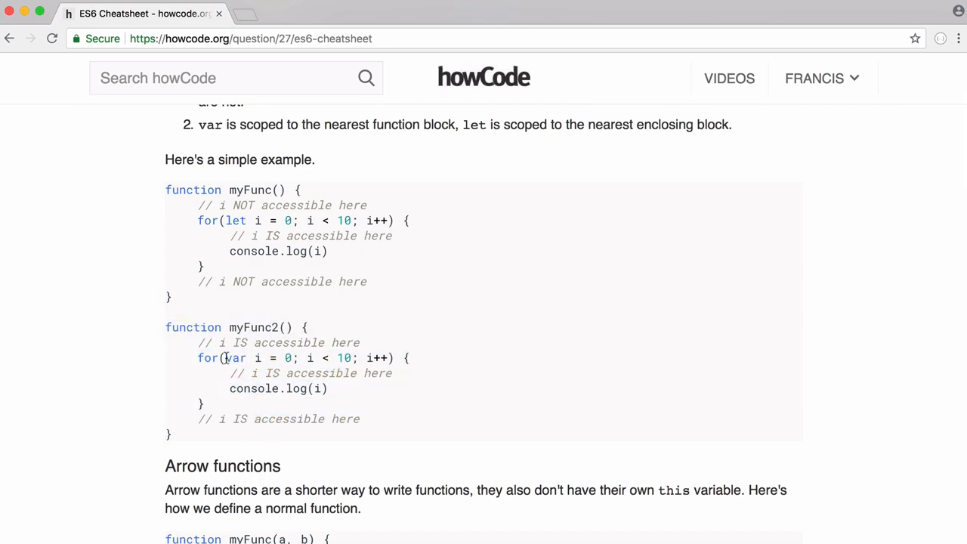
double_click(235, 358)
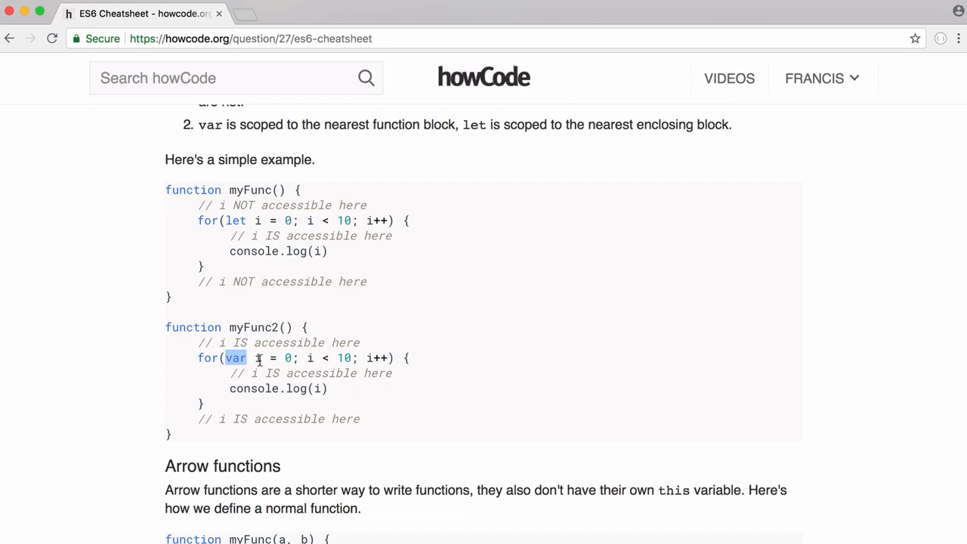
double_click(258, 357)
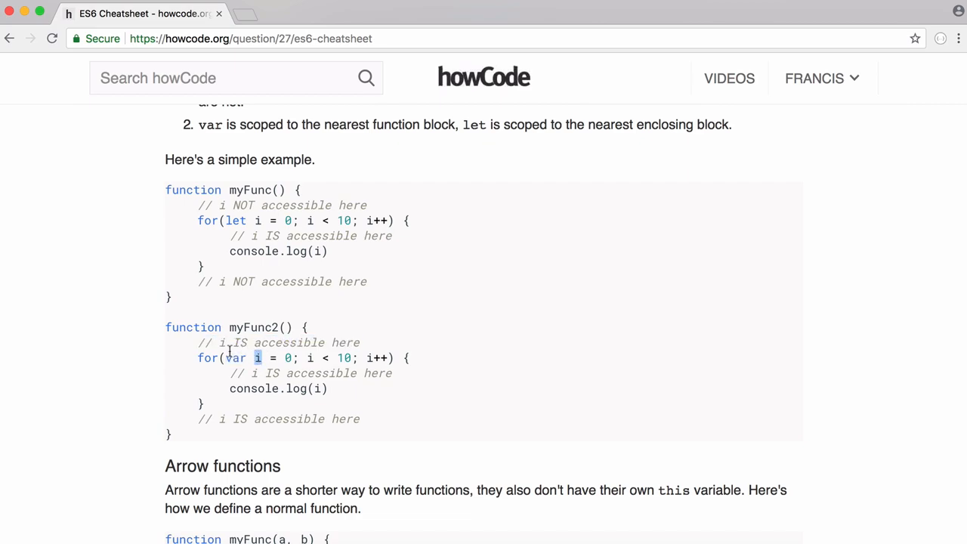
double_click(277, 342)
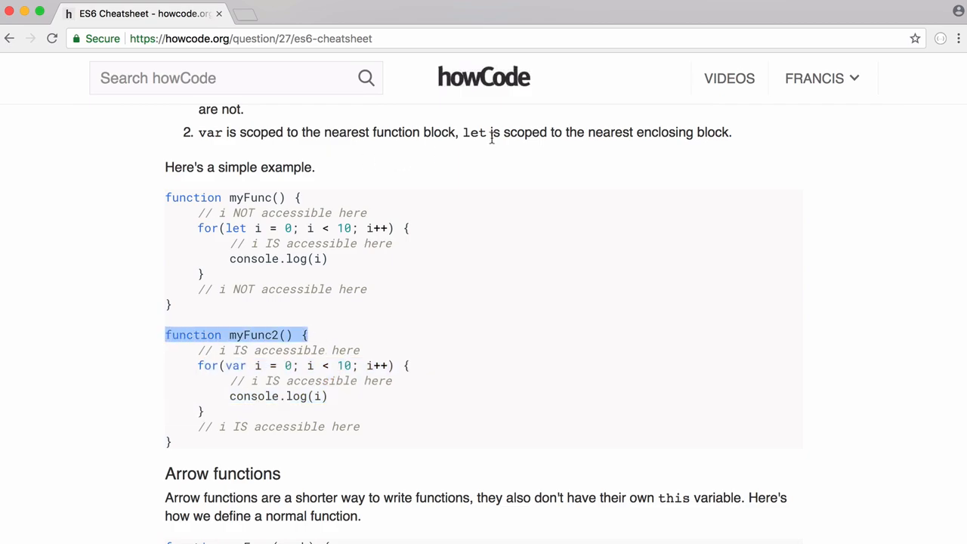
- Highlight the myFunc2 declaration line and the opening brace of the let loop
left_click_drag(476, 132, 668, 132)
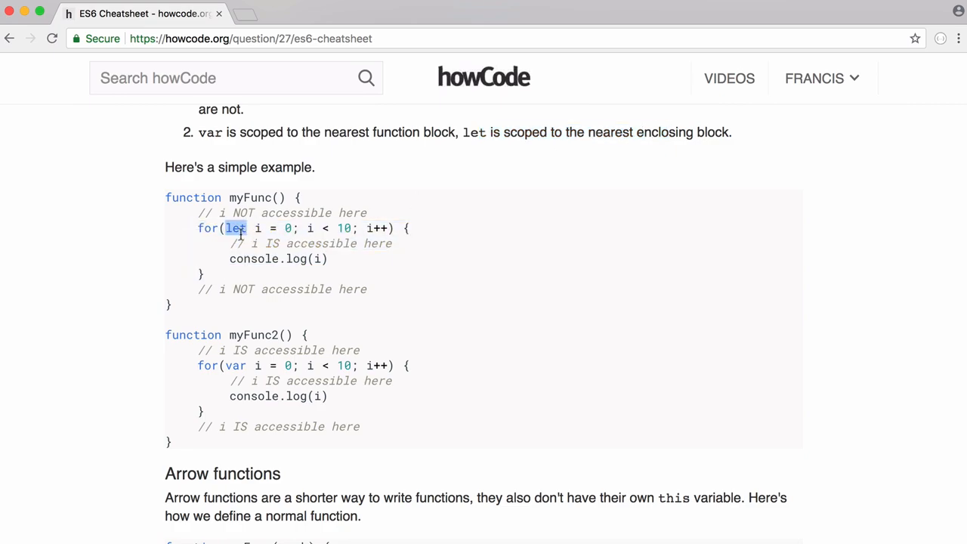
left_click(199, 228)
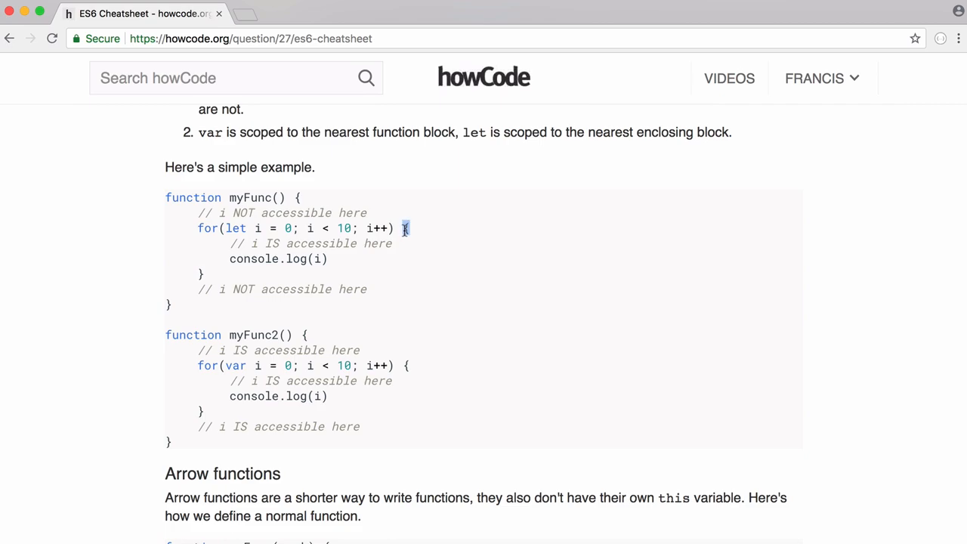
left_click_drag(404, 228, 340, 259)
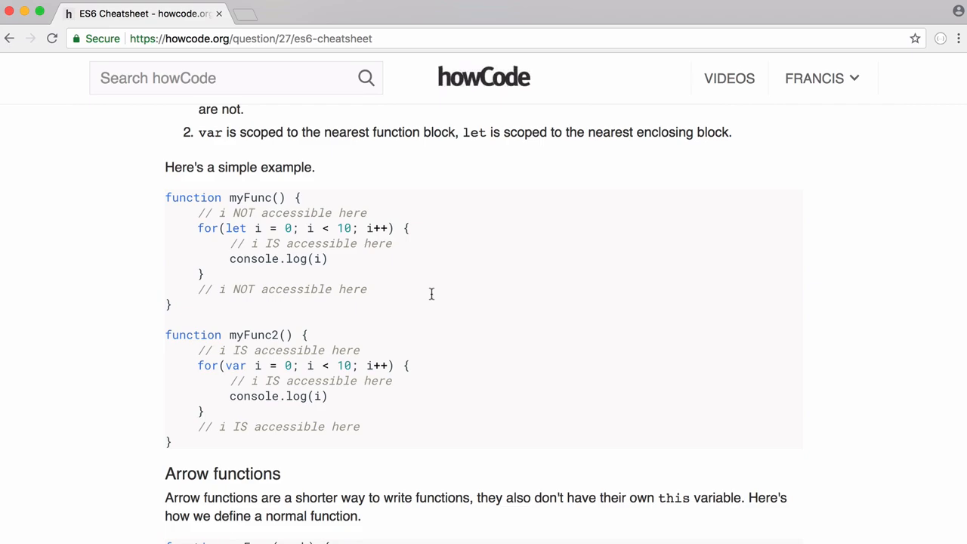
mouse_move(451, 191)
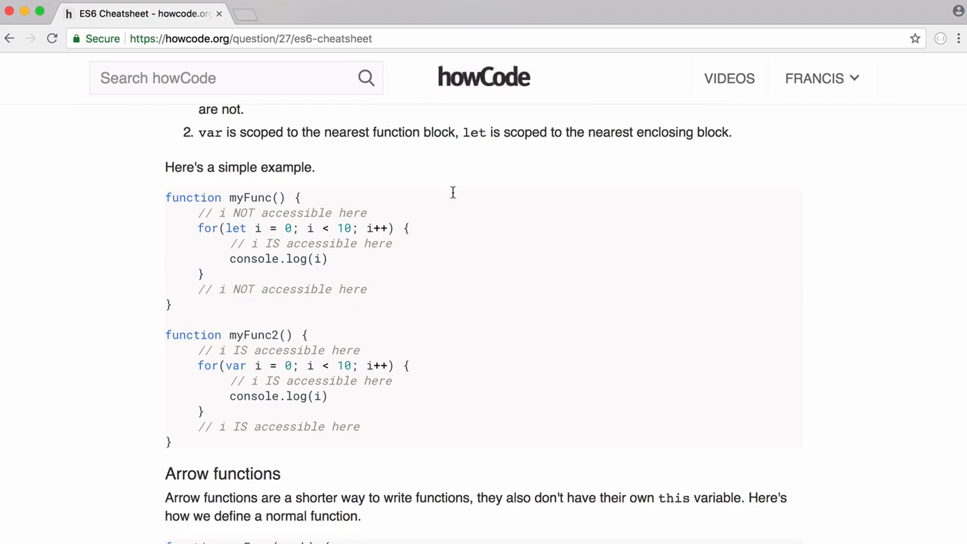